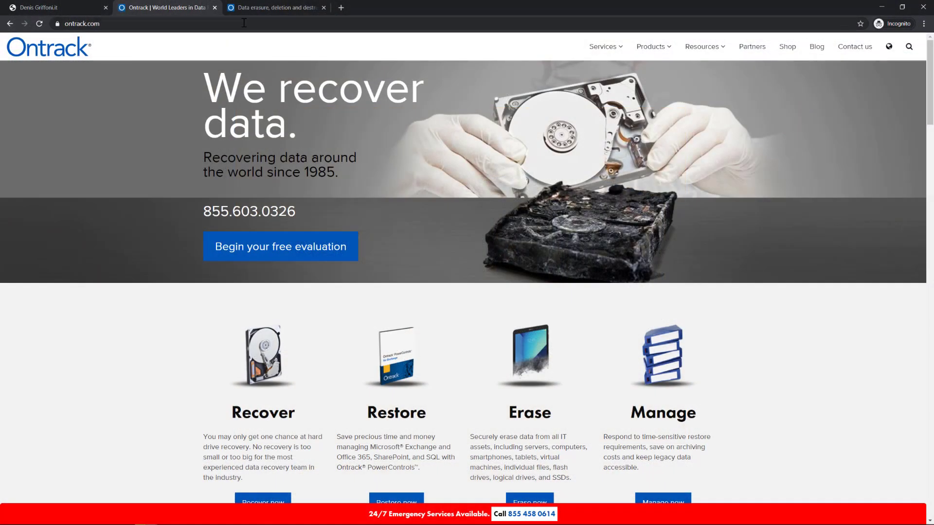
Step: Move from Ontrack's data erasure page to the NBC News hard-drive demolition video
click(279, 7)
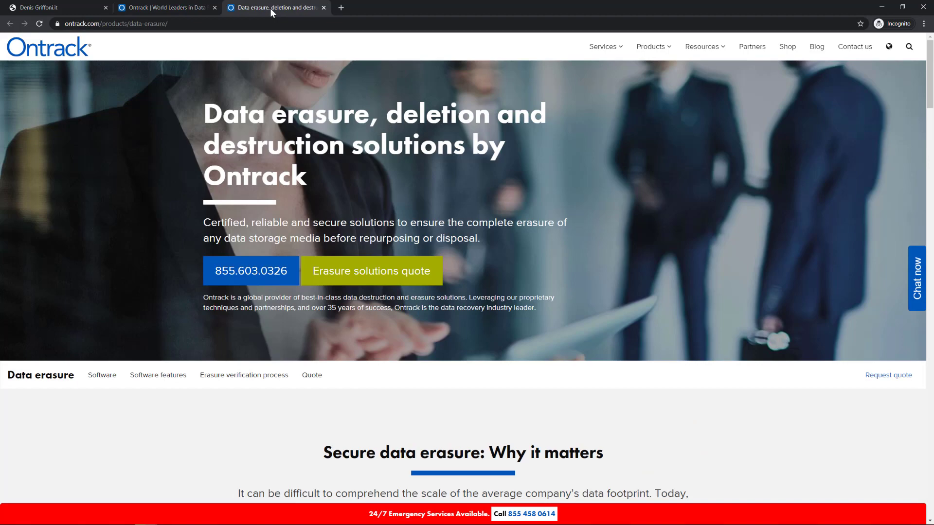
click(165, 8)
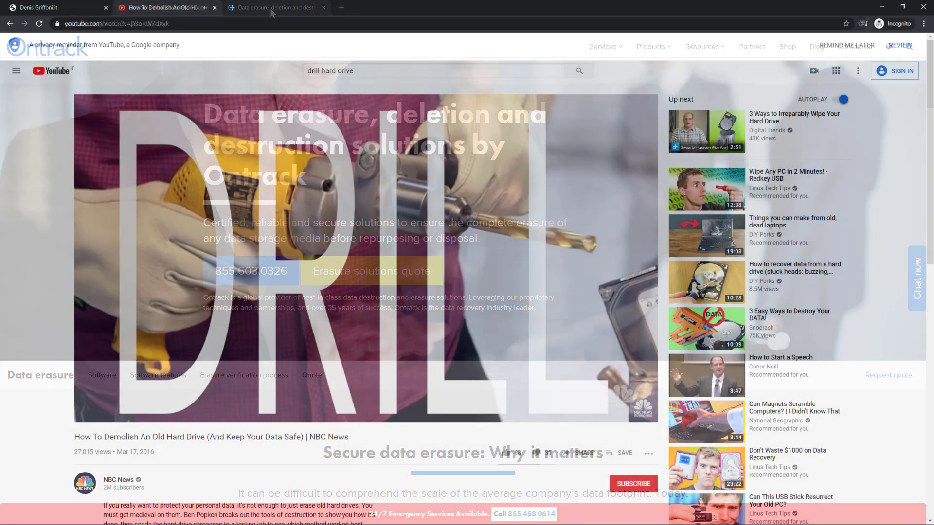
click(329, 7)
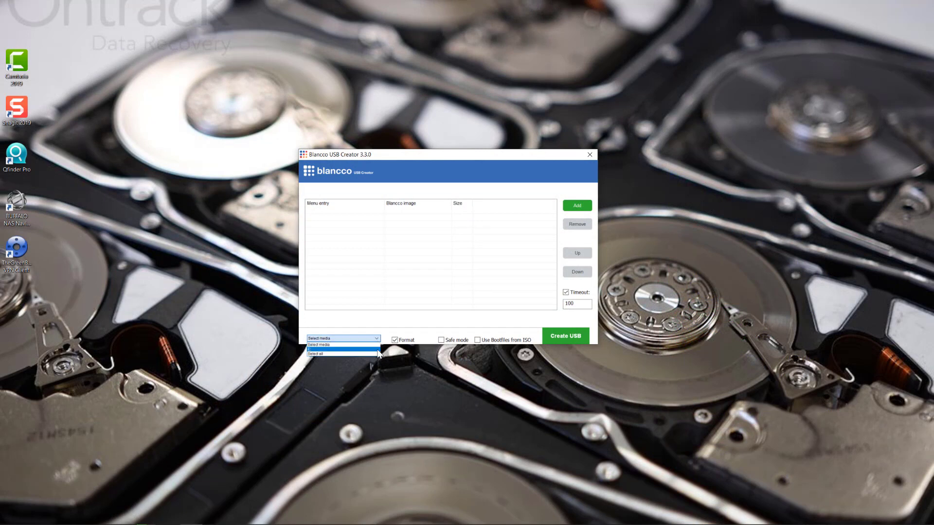
Step: Build a bootable Blancco USB on drive E: from the eraser ISO with its boot files
click(340, 350)
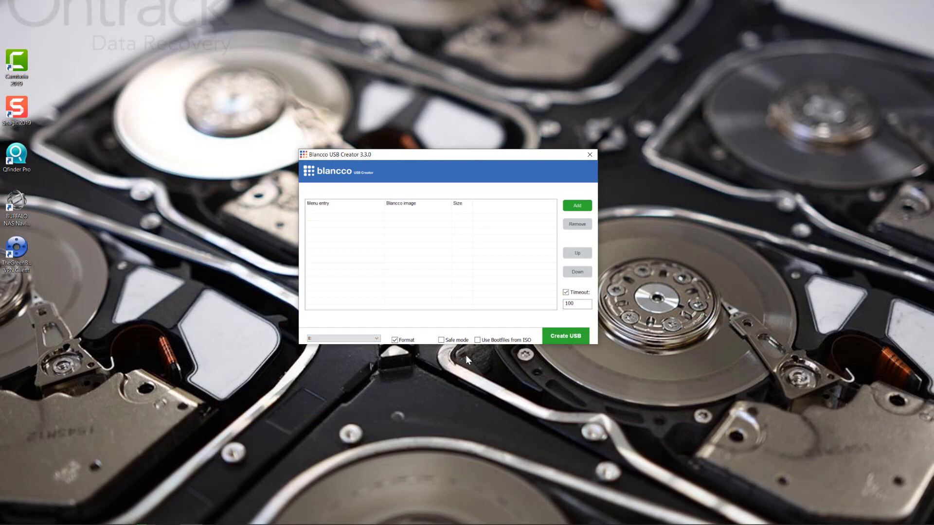
click(477, 340)
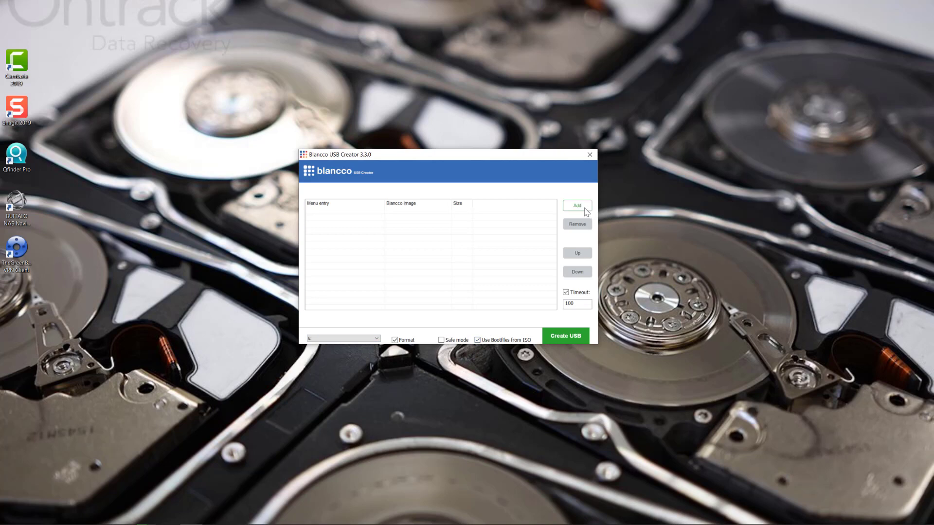
click(577, 206)
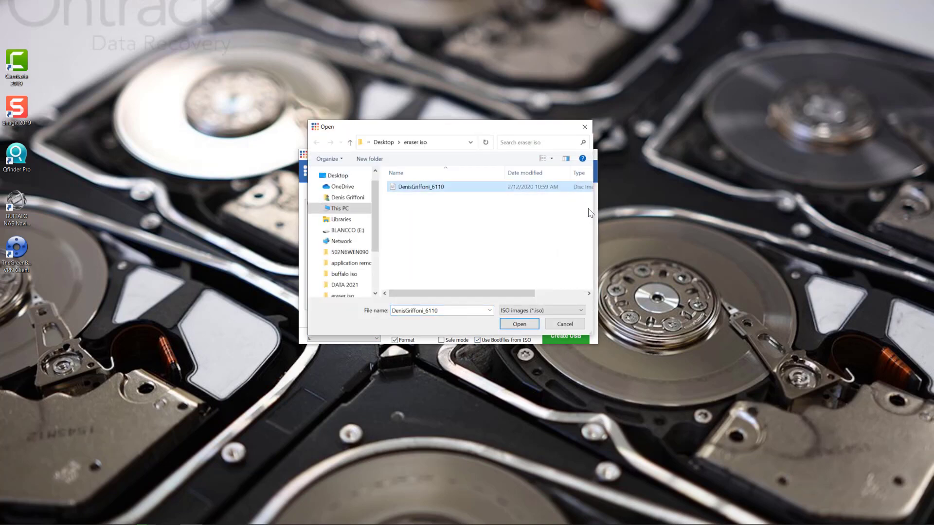
click(519, 324)
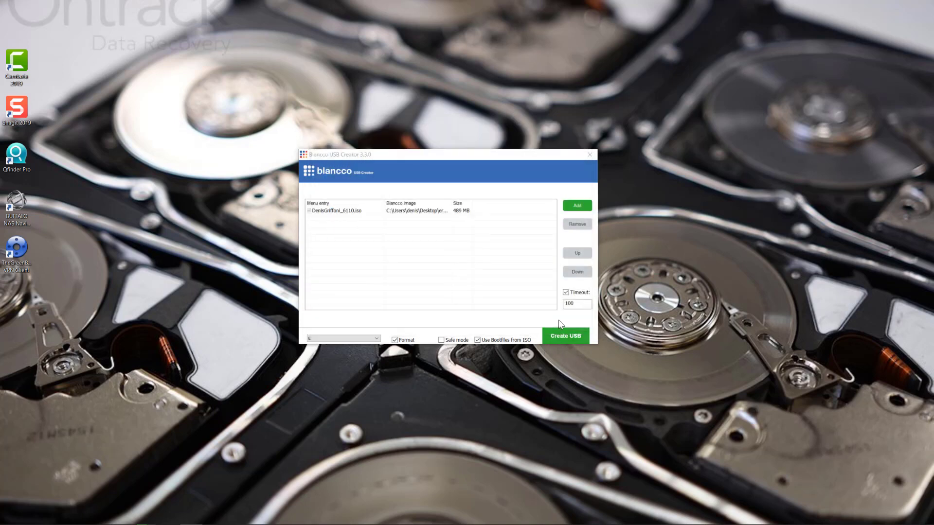
click(566, 336)
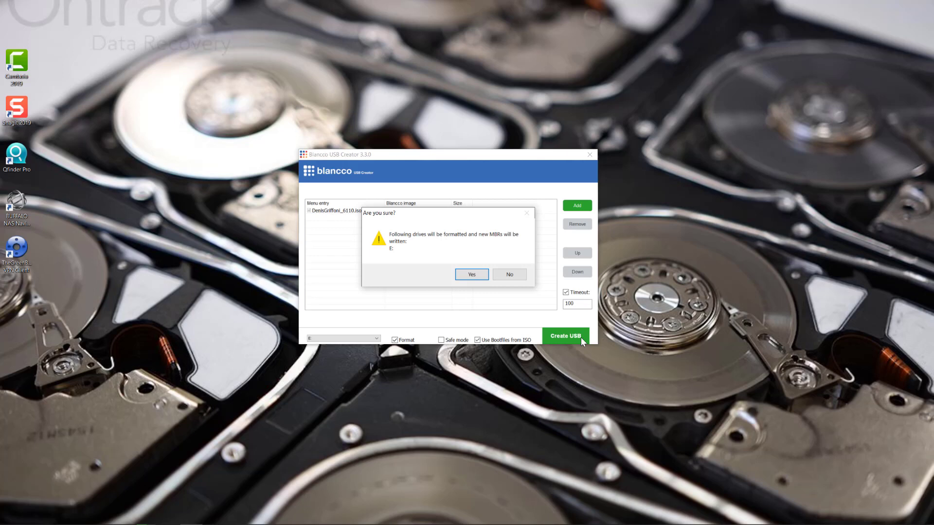
mouse_move(570, 360)
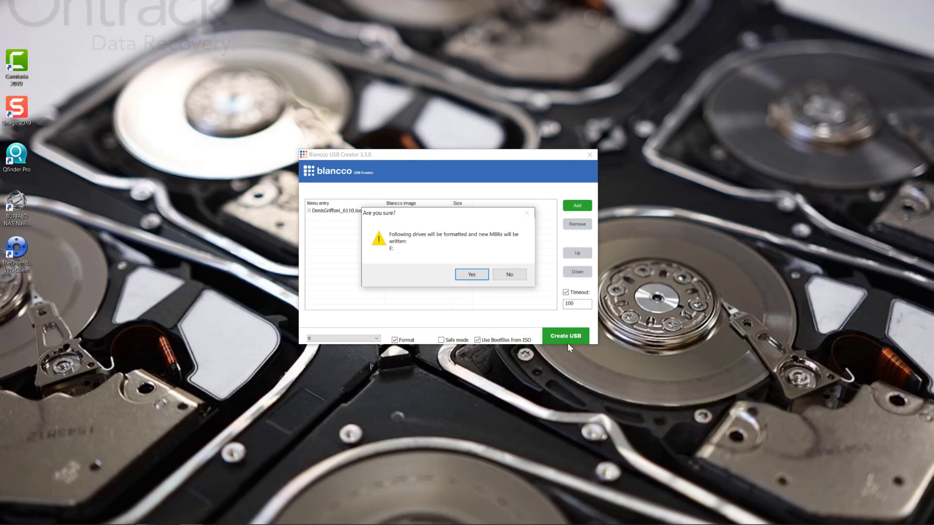
click(472, 274)
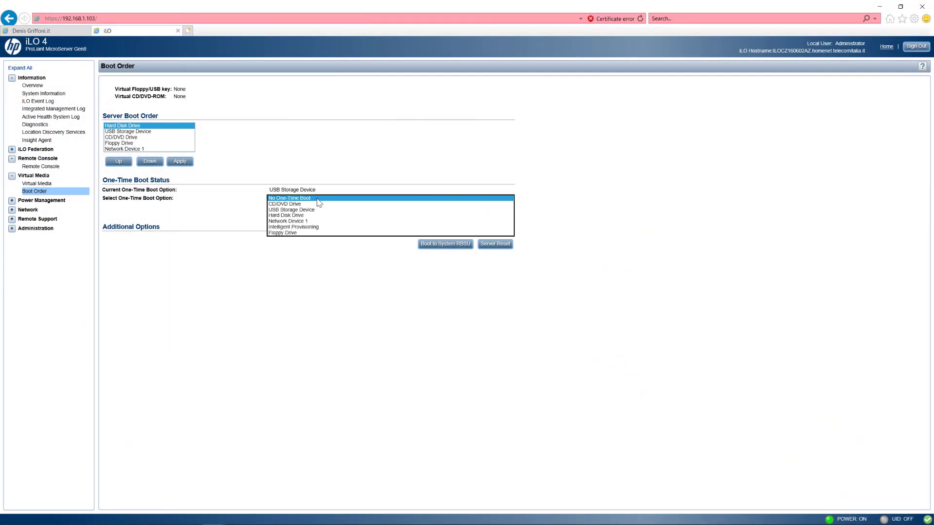
Step: Set the one-time boot to USB Storage Device, apply it, and confirm a server reset
click(292, 210)
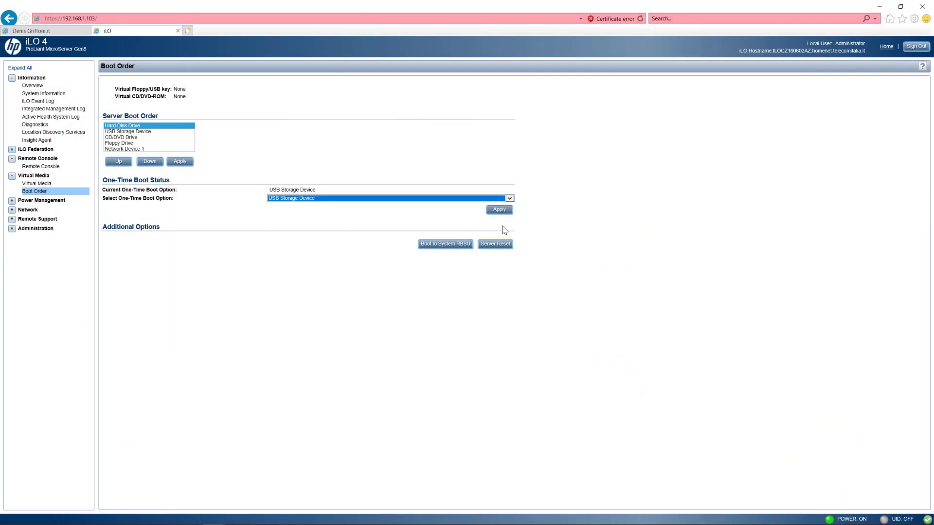
click(499, 210)
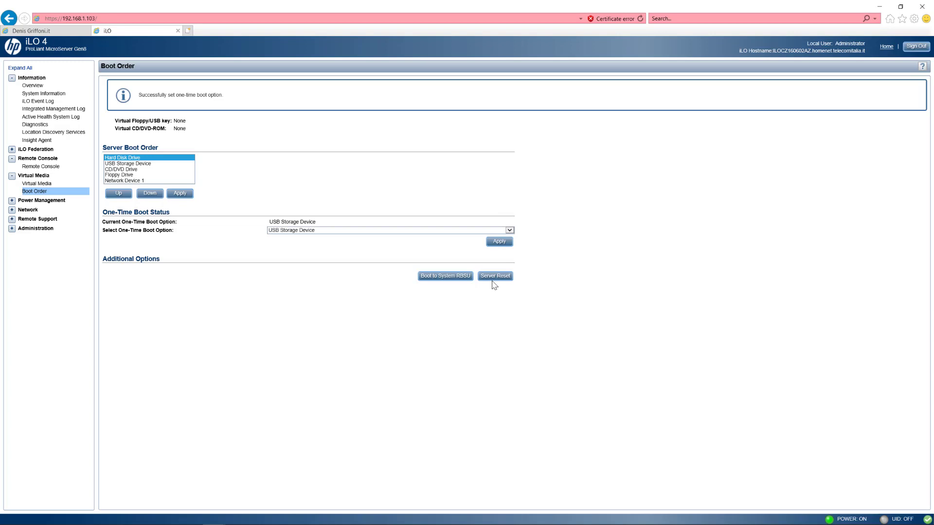
click(495, 276)
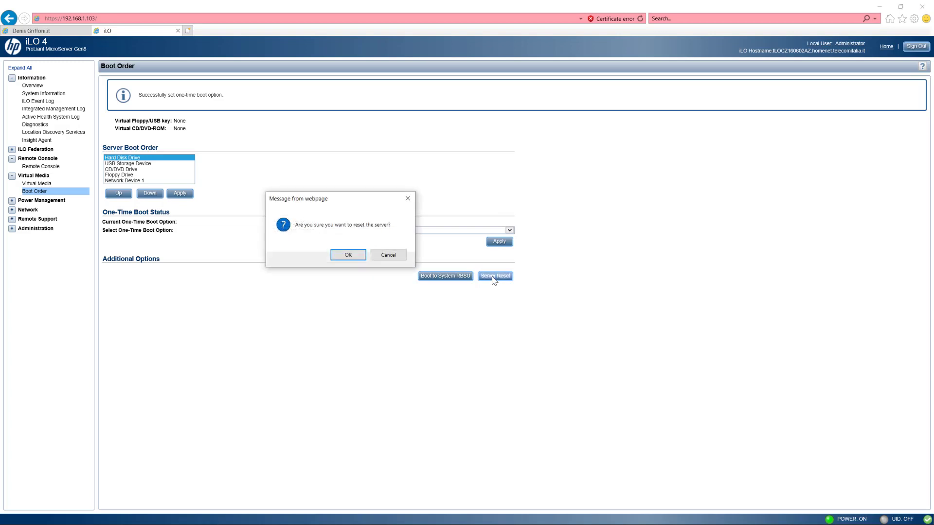
click(348, 255)
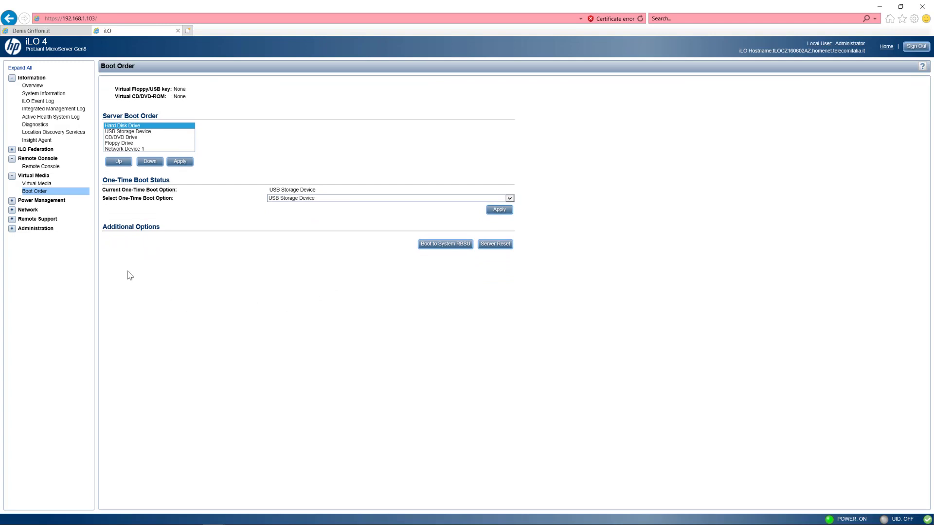
click(37, 166)
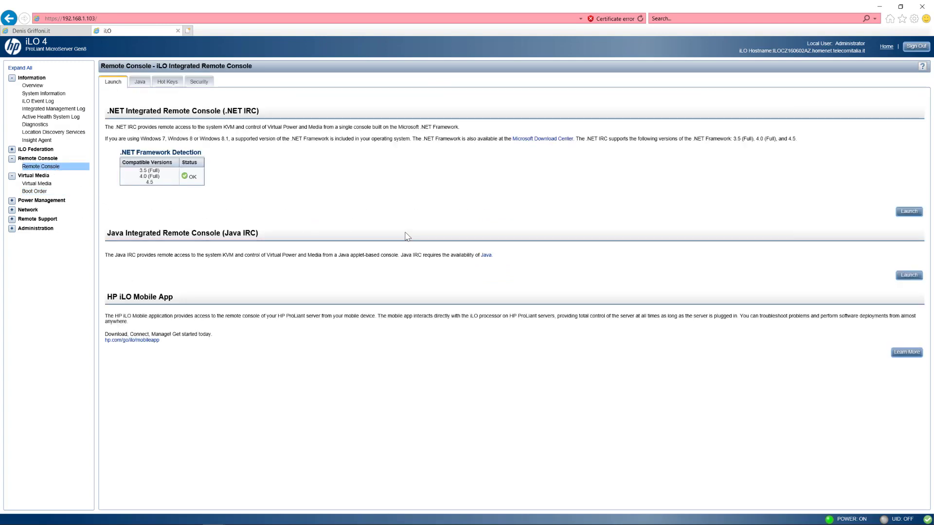
Step: Launch the .NET Integrated Remote Console and maximize its window
click(908, 212)
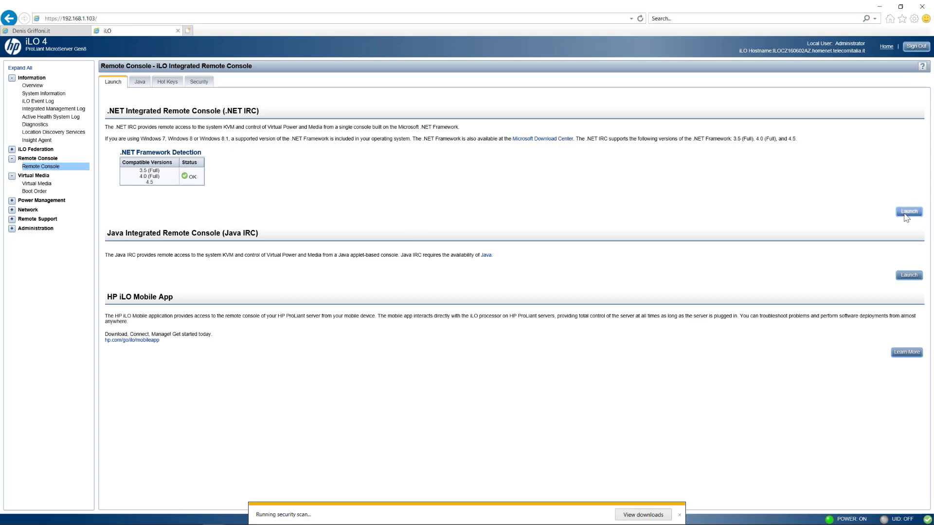
click(908, 211)
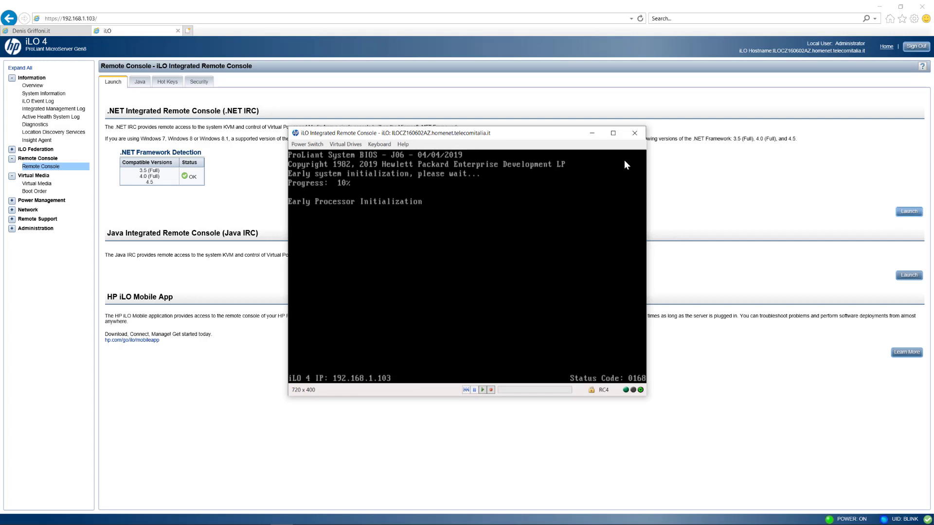
click(613, 133)
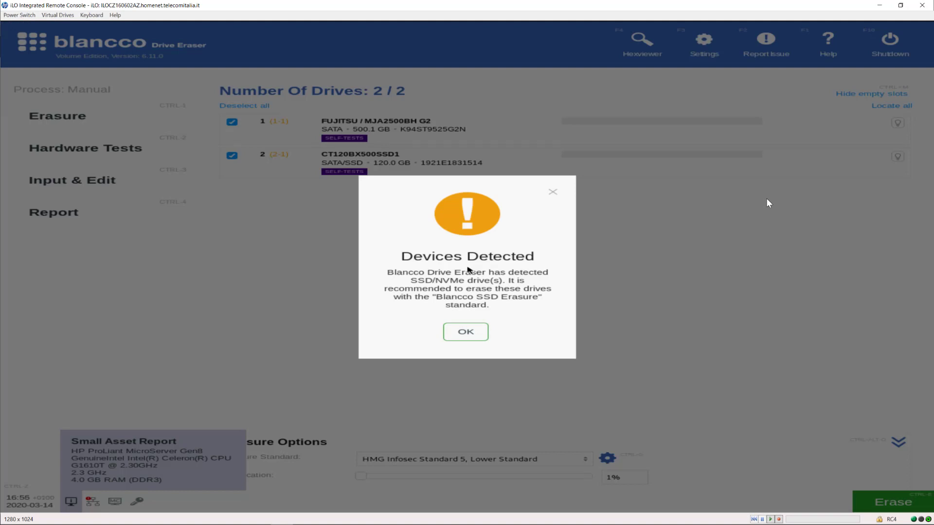
Step: Dismiss the Devices Detected SSD notice on the Erasure screen
click(466, 332)
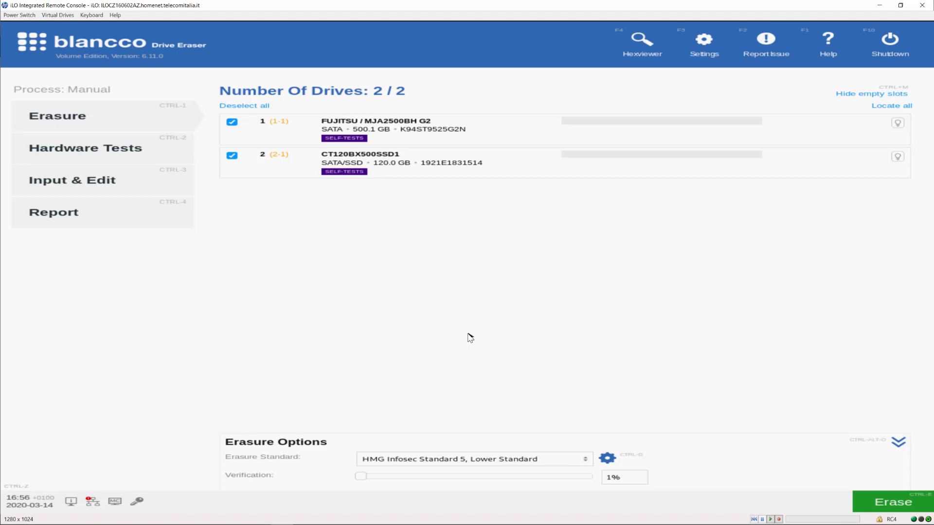
mouse_move(601, 436)
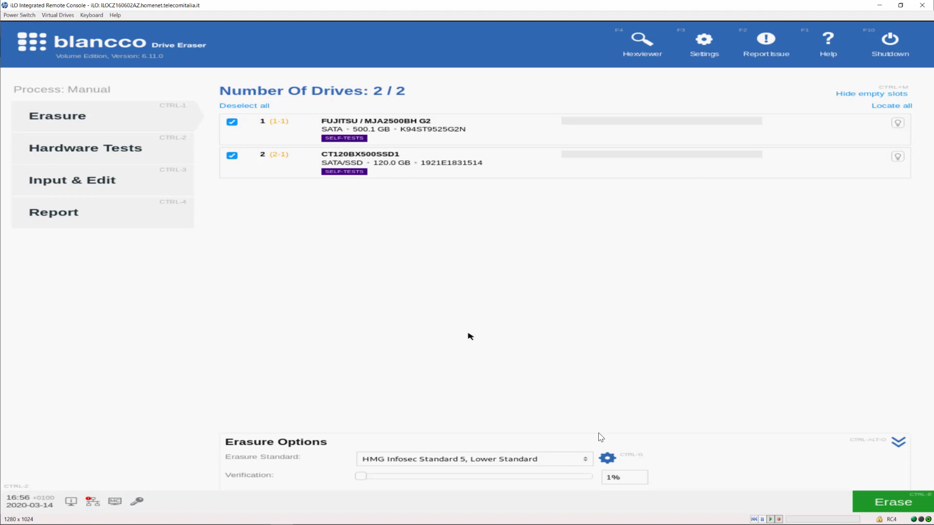
click(582, 459)
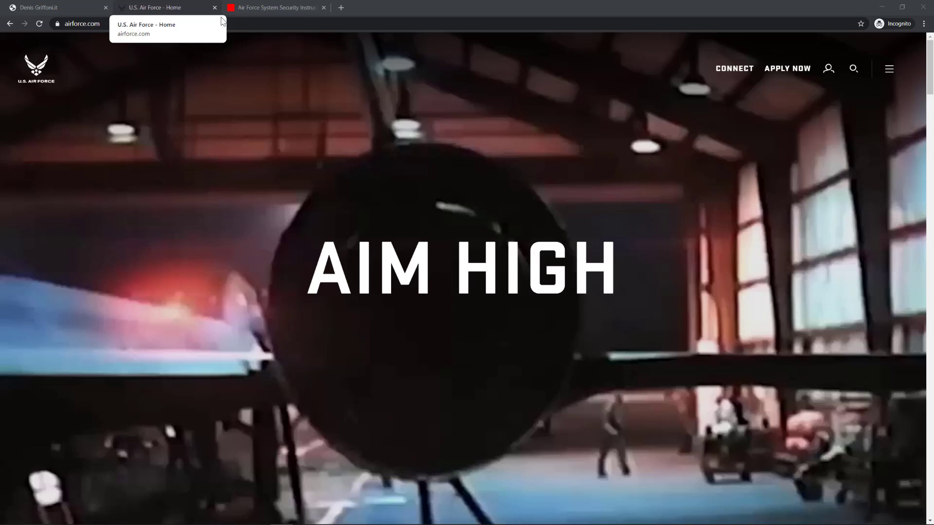
Step: Switch to the U.S. Air Force - Home tab in Chrome
click(279, 7)
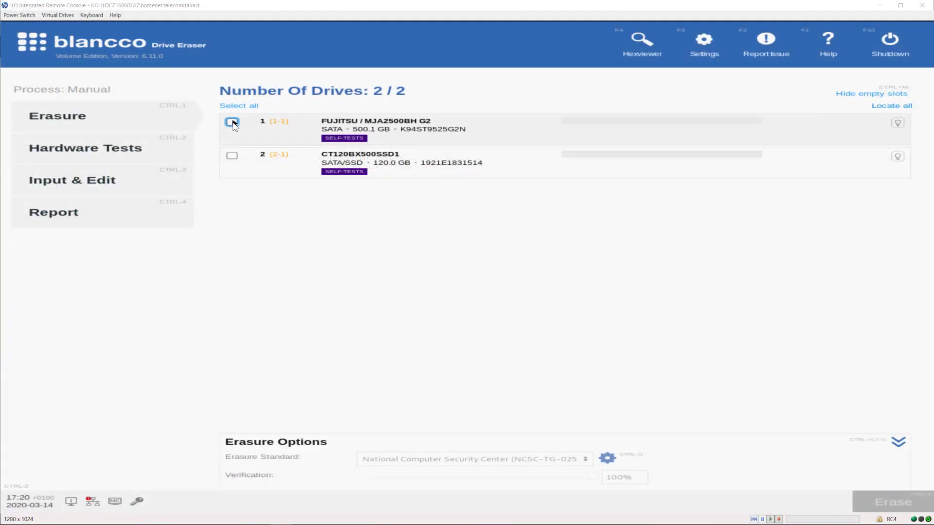
Step: Tick drive 1, FUJITSU MJA2500BH G2 (500 GB), in the Erasure drive list
click(231, 122)
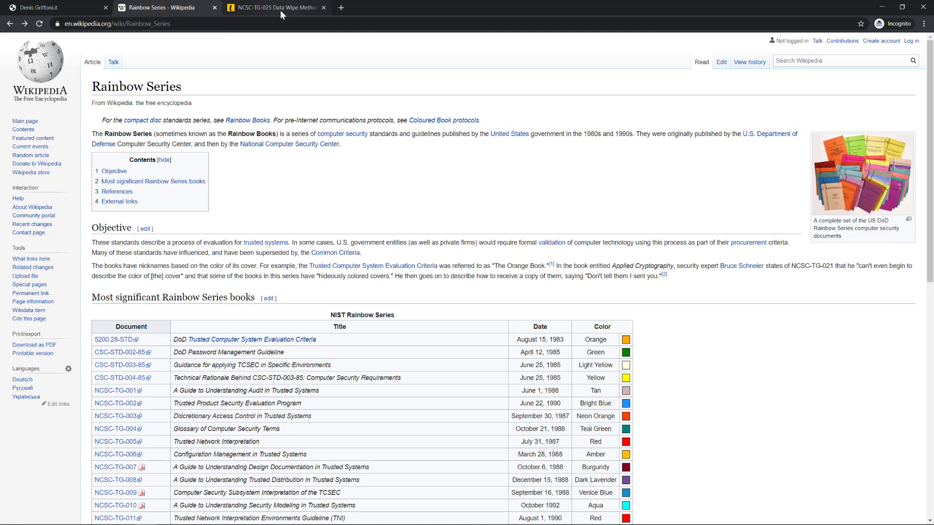
Step: View the Lifewire NCSC-TG-025 article, then switch to the Configuration Tool manual tab
click(279, 8)
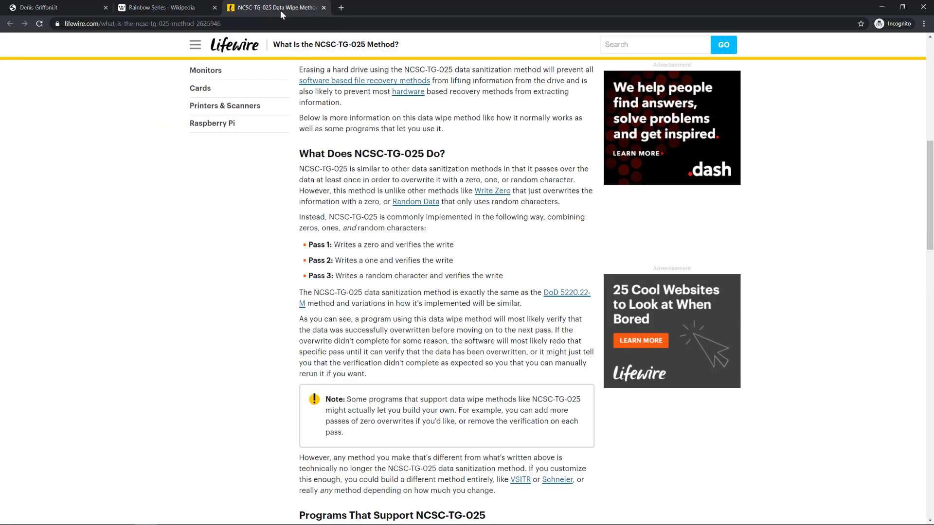
click(260, 252)
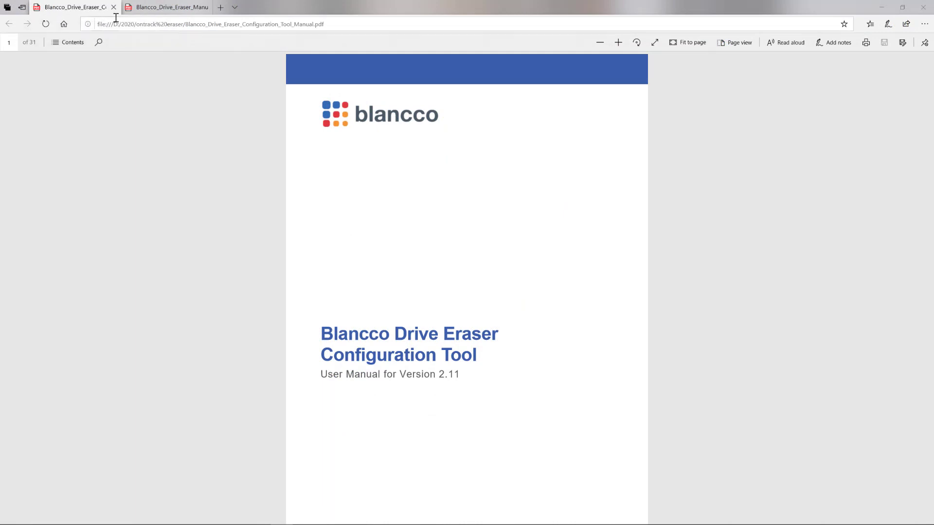
click(170, 7)
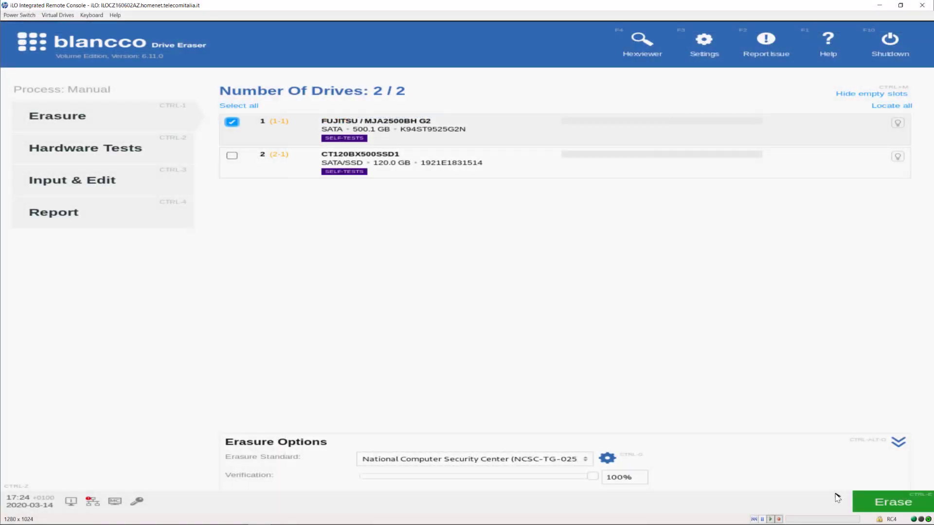
mouse_move(877, 512)
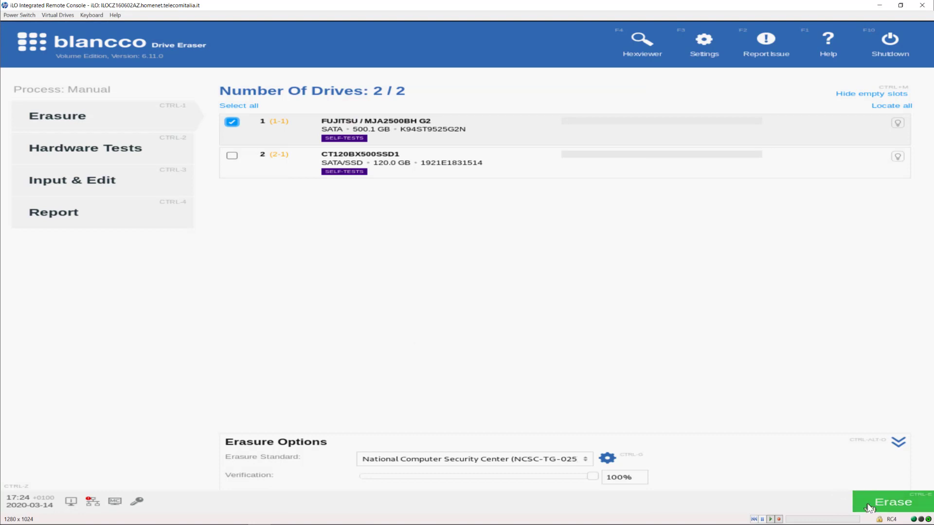
Step: Erase drive 1 with NCSC-TG-025 and answer Yes to the Are You Sure? warning
click(892, 501)
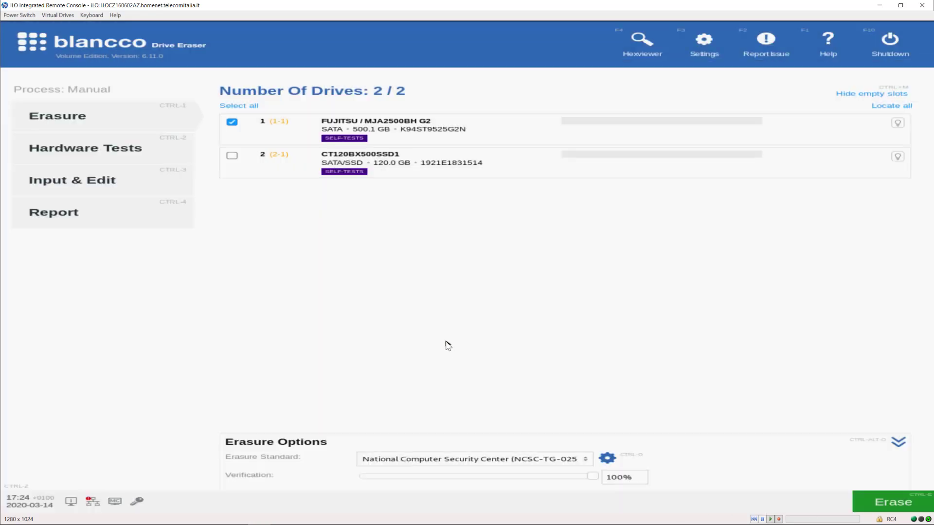
click(893, 501)
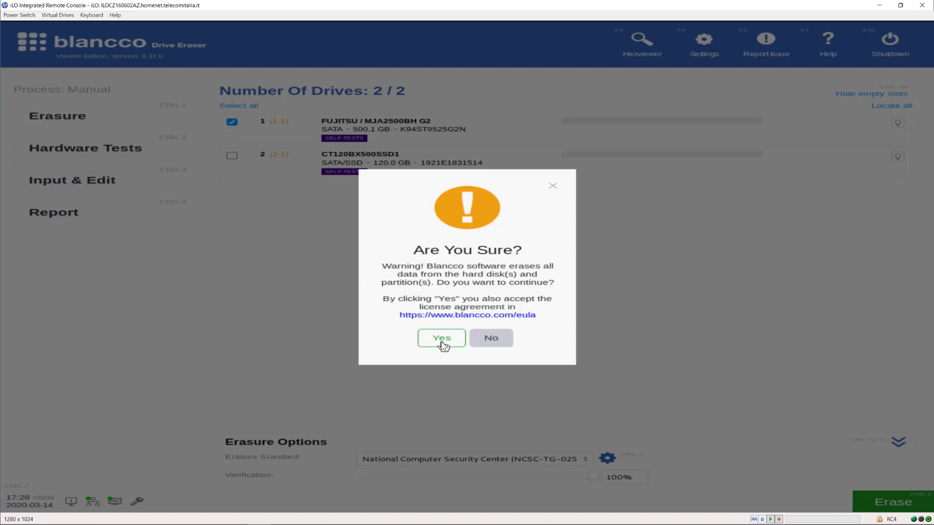
click(442, 338)
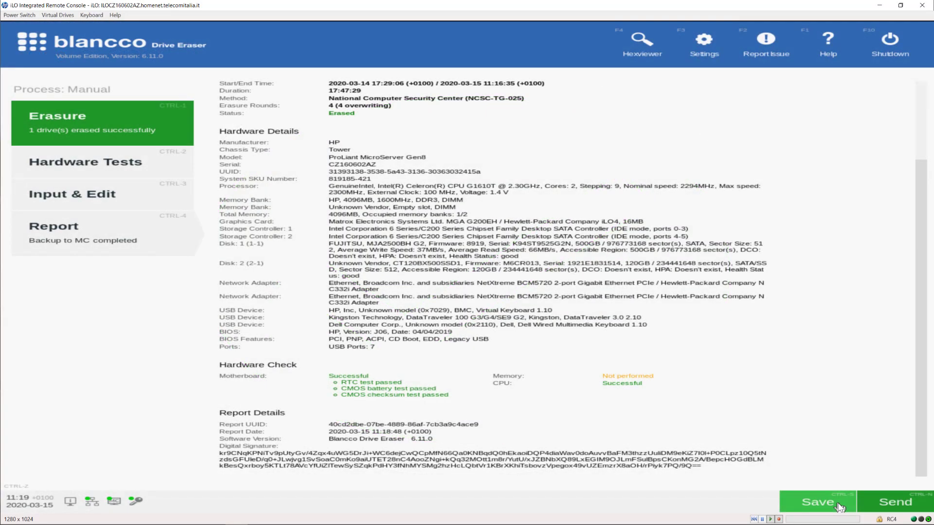
Step: Save the erasure report in pdf+xml format and dismiss the success message
click(817, 503)
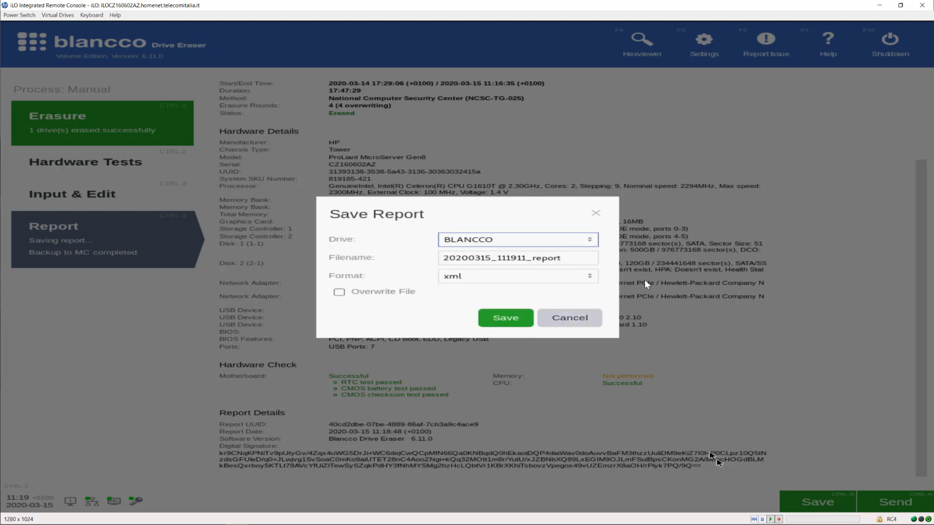
click(517, 276)
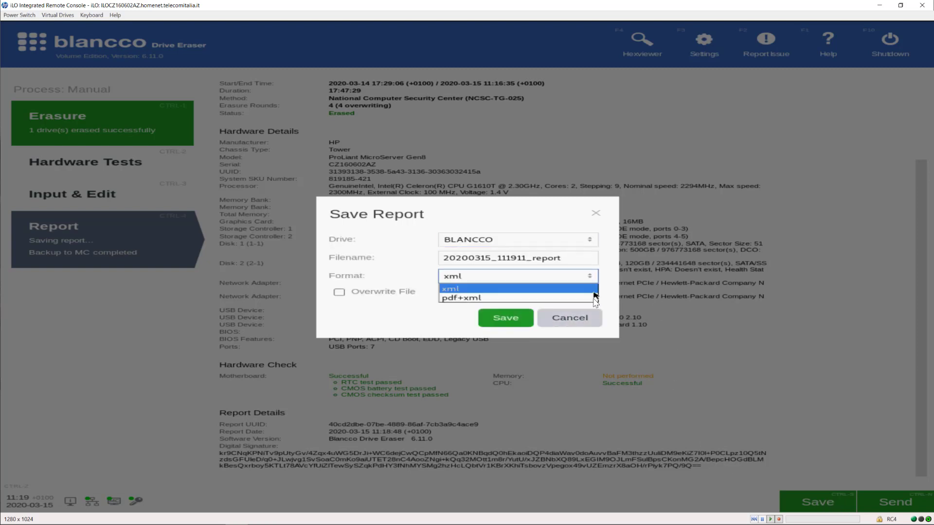
click(465, 297)
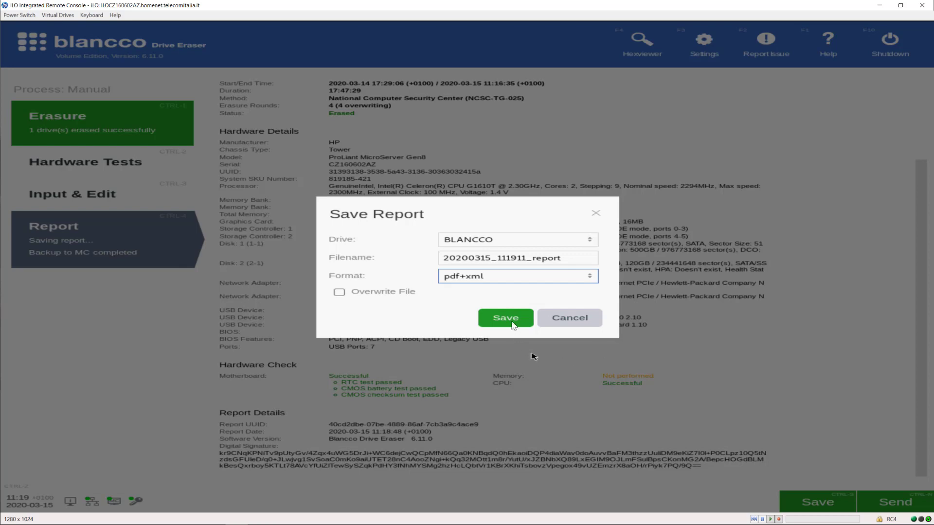
click(505, 317)
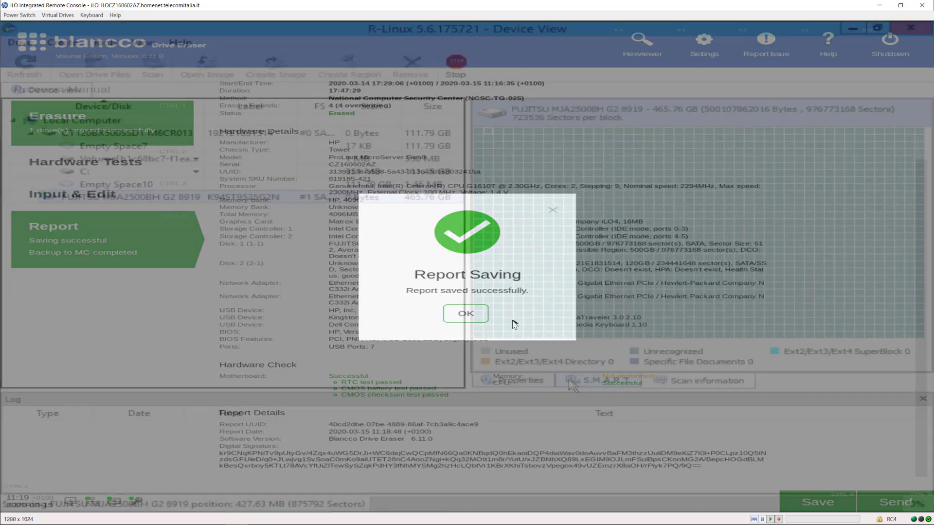
click(465, 313)
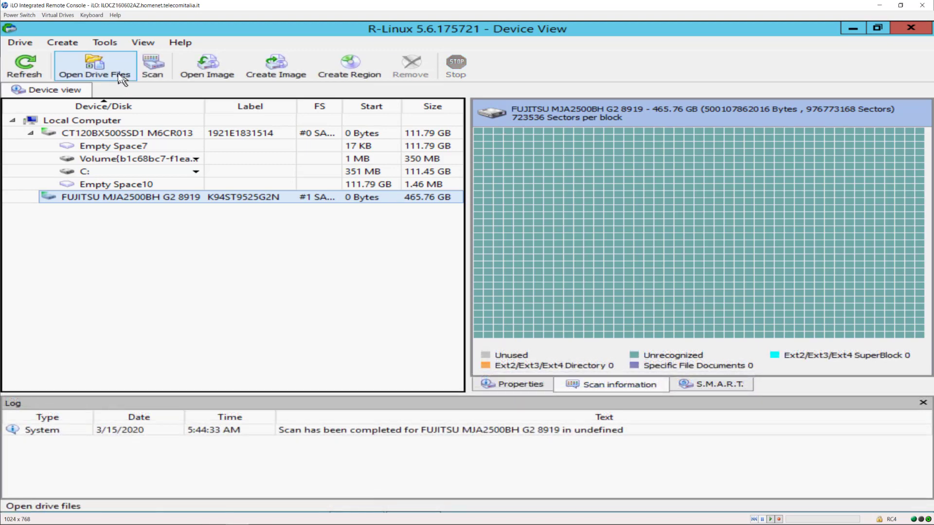
click(96, 63)
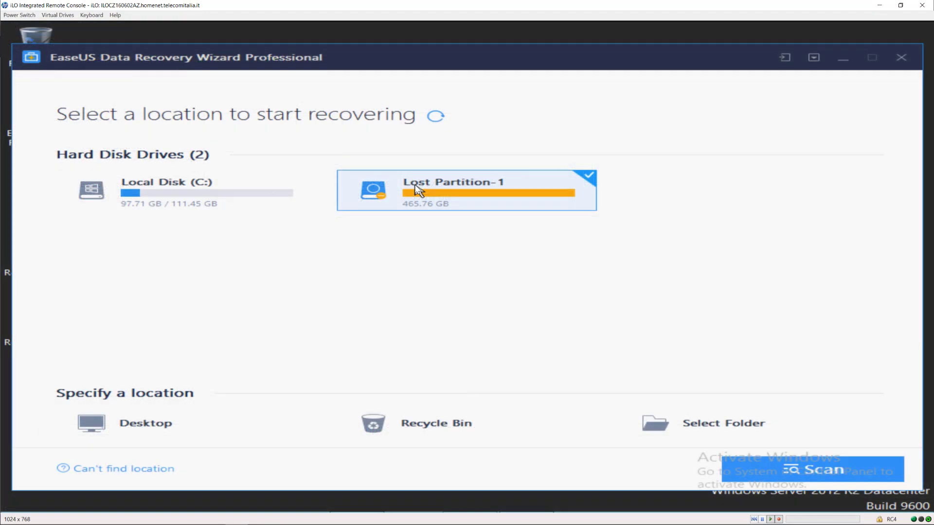
mouse_move(786, 429)
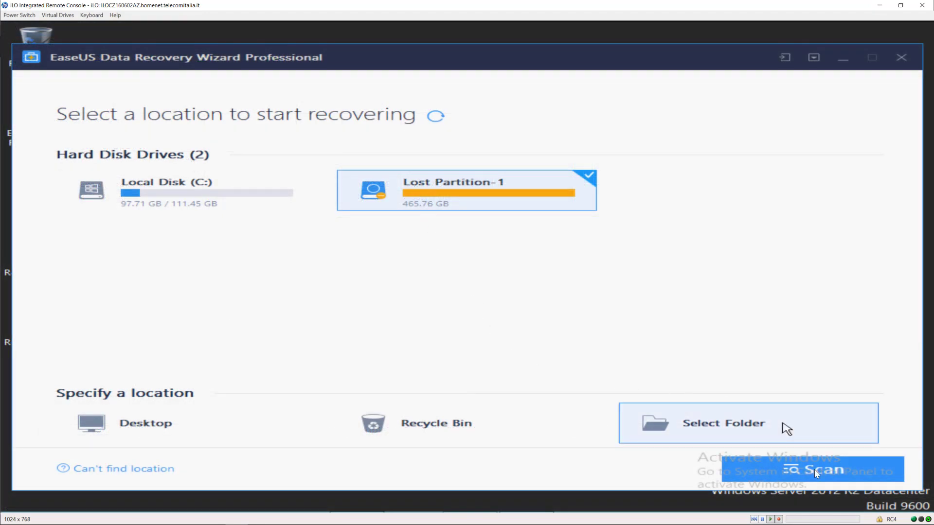
Step: Scan Lost Partition-1 and recover the found Word file into the BLANCCO folder
click(824, 470)
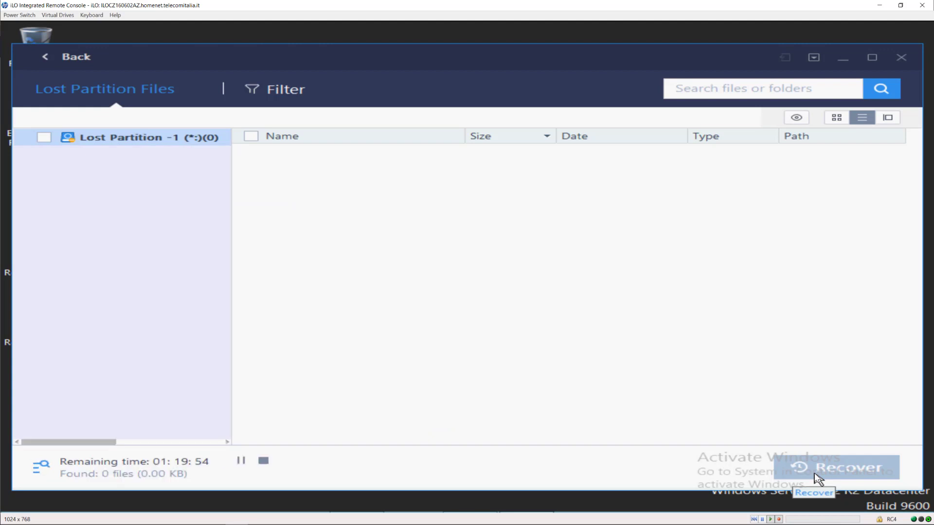
click(840, 467)
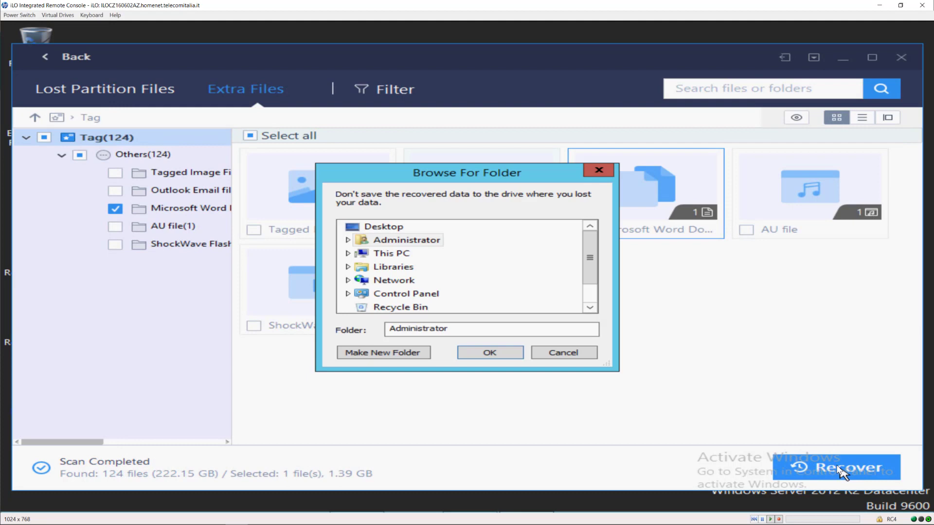
scroll(down, 3)
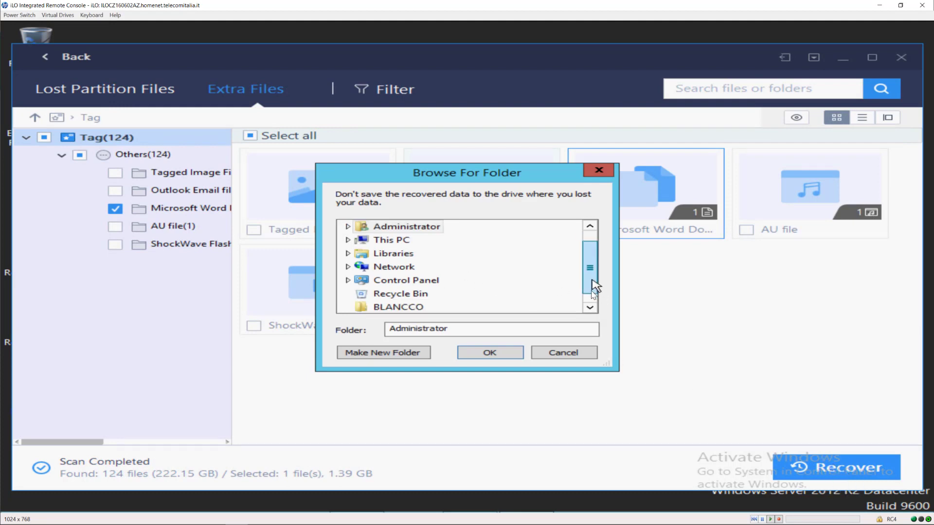
click(398, 306)
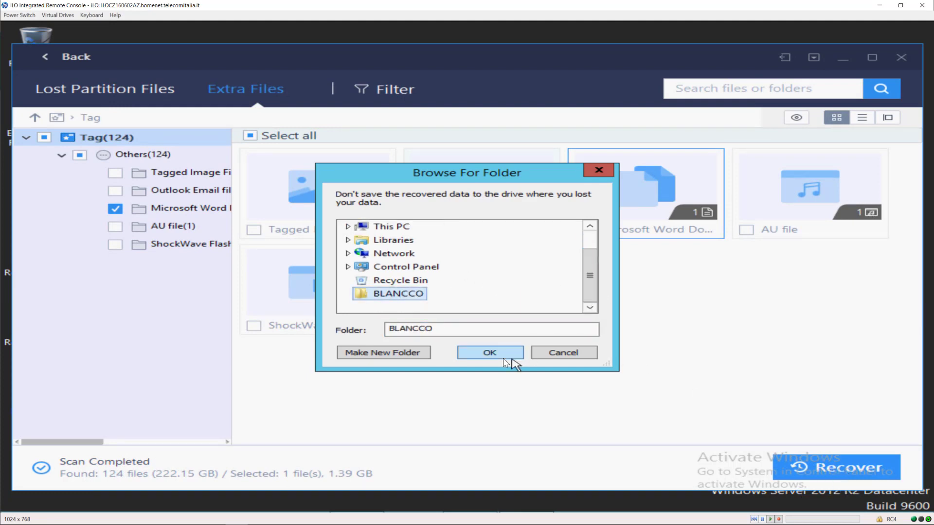
click(490, 352)
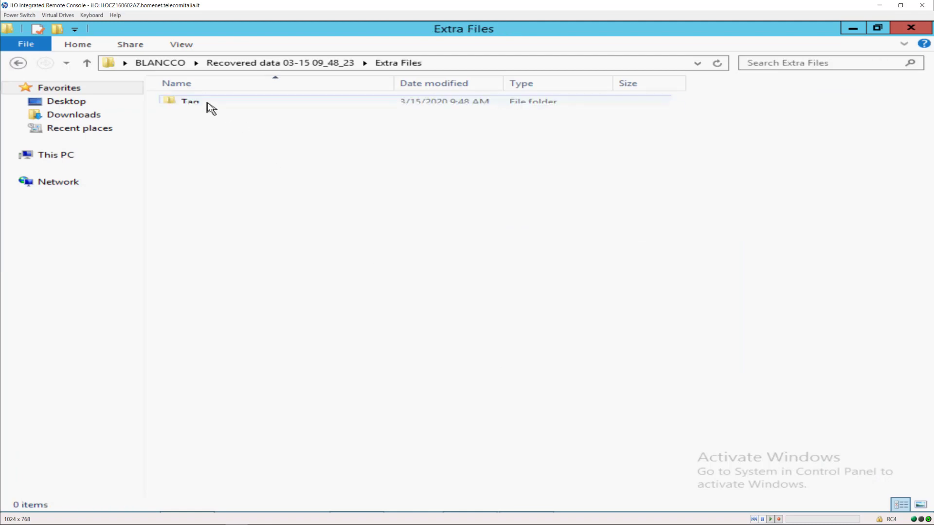
Step: Open the Tag folder within the recovered Extra Files on BLANCCO
click(189, 103)
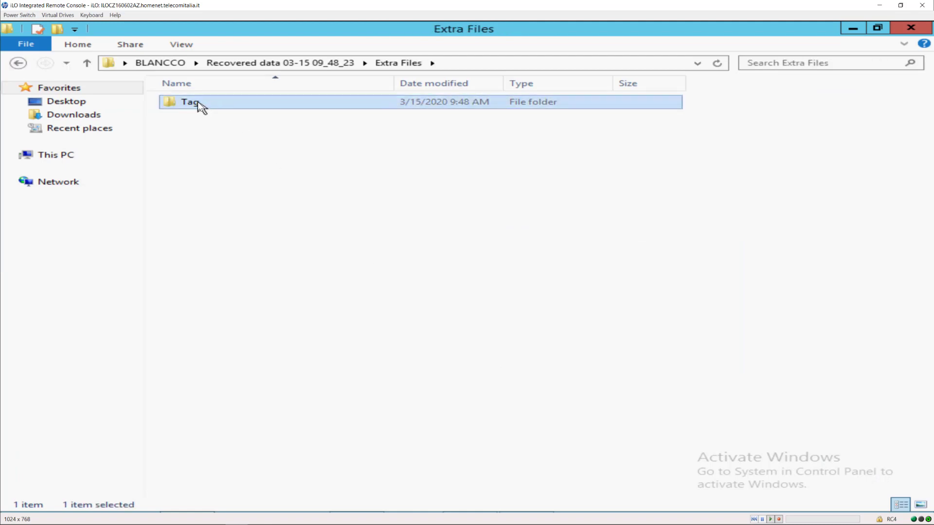
double_click(186, 102)
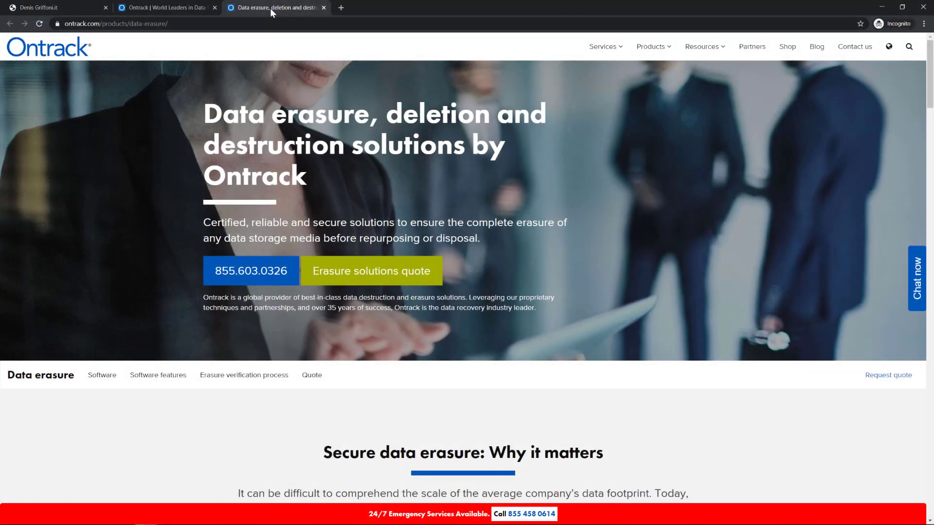
Step: Switch from the Ontrack erasure page to Denis Griffoni's YouTube channel tab
click(161, 8)
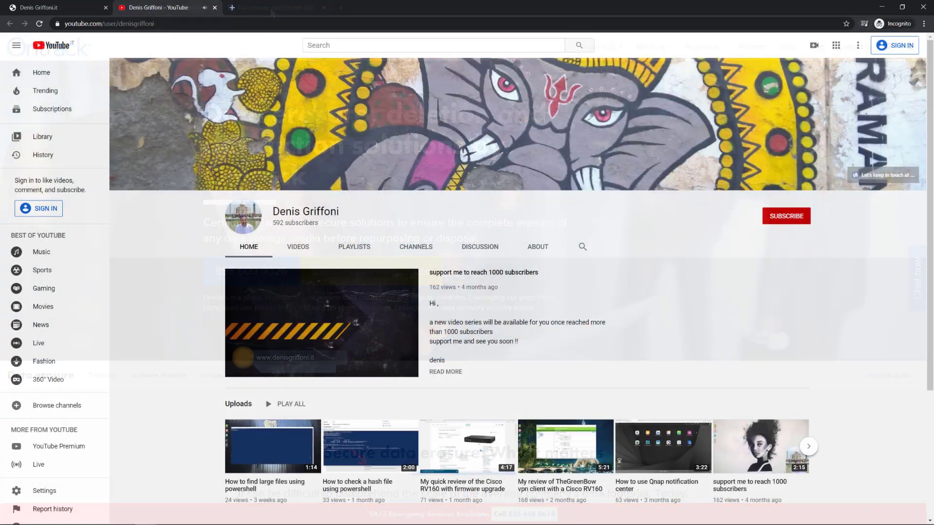